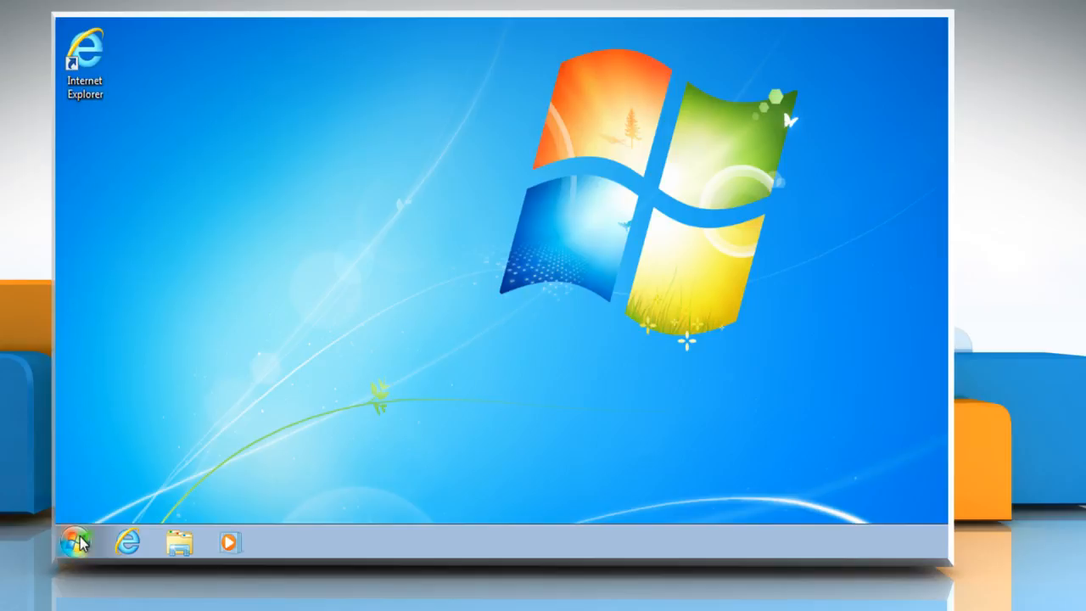
# - Launch Internet Explorer as administrator from All Programs and bring up its Print dialog
pyautogui.click(74, 541)
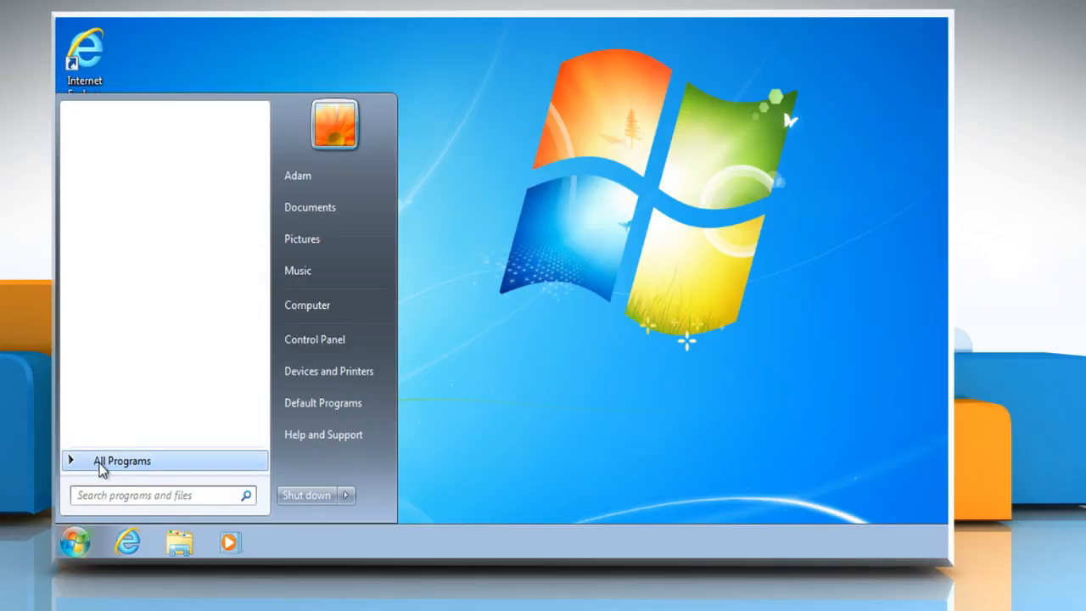
pyautogui.click(122, 460)
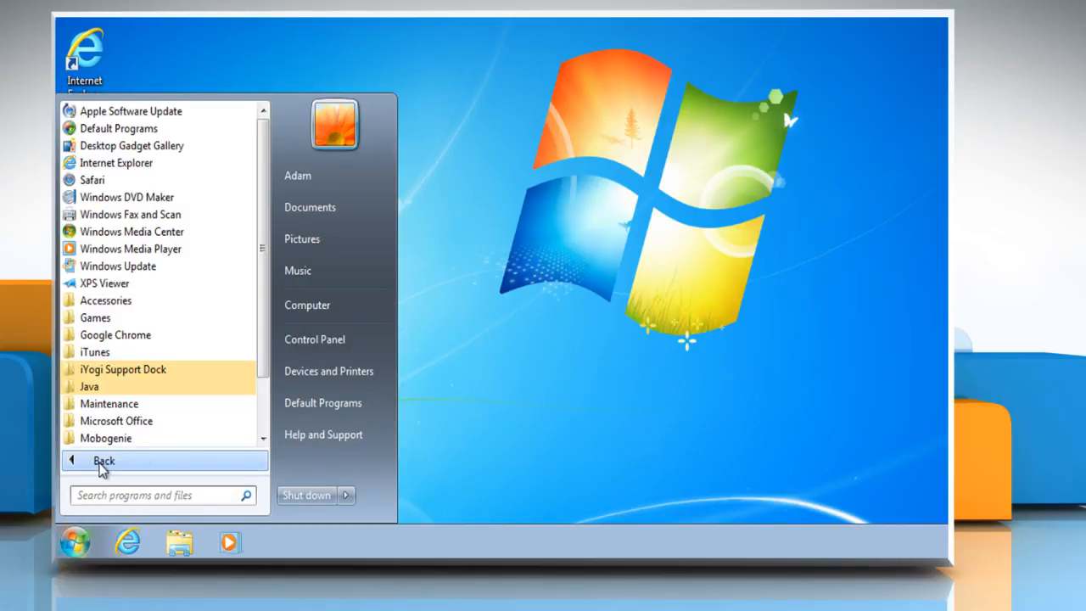
pyautogui.moveTo(117, 162)
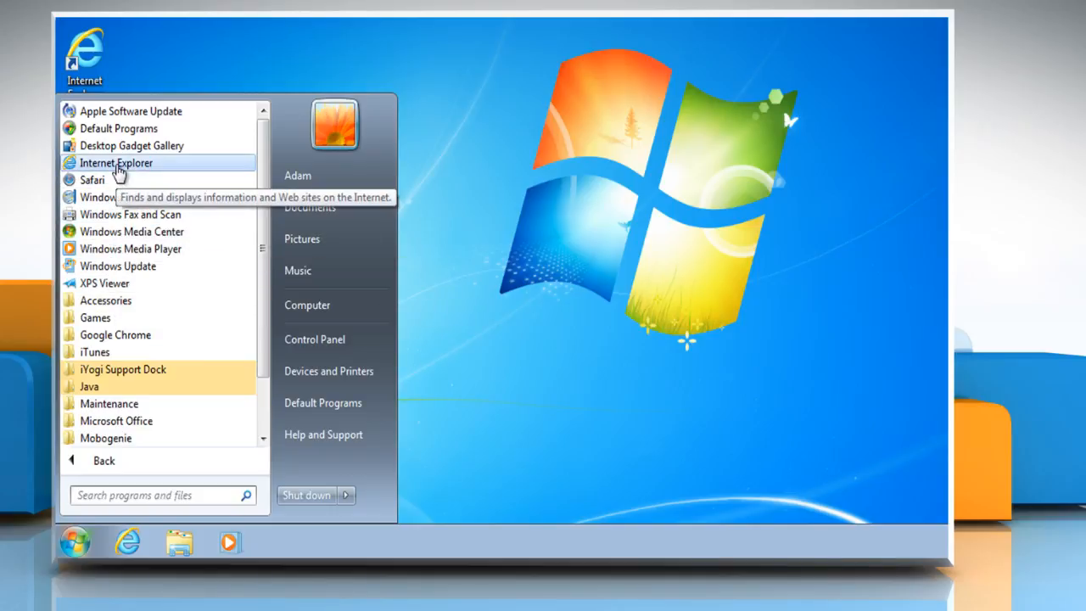
pyautogui.rightClick(115, 162)
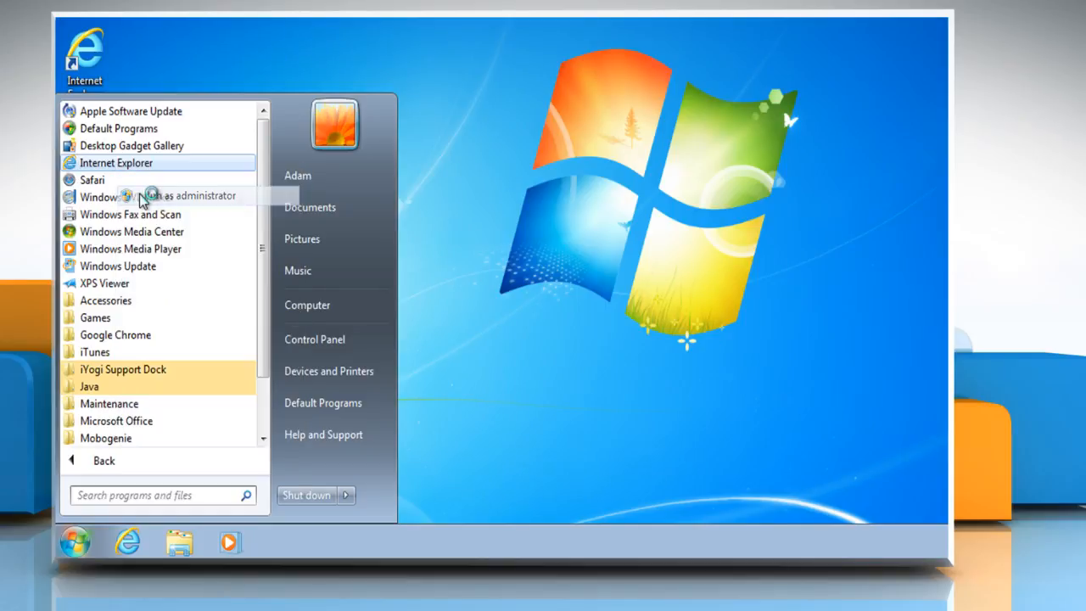
pyautogui.click(188, 195)
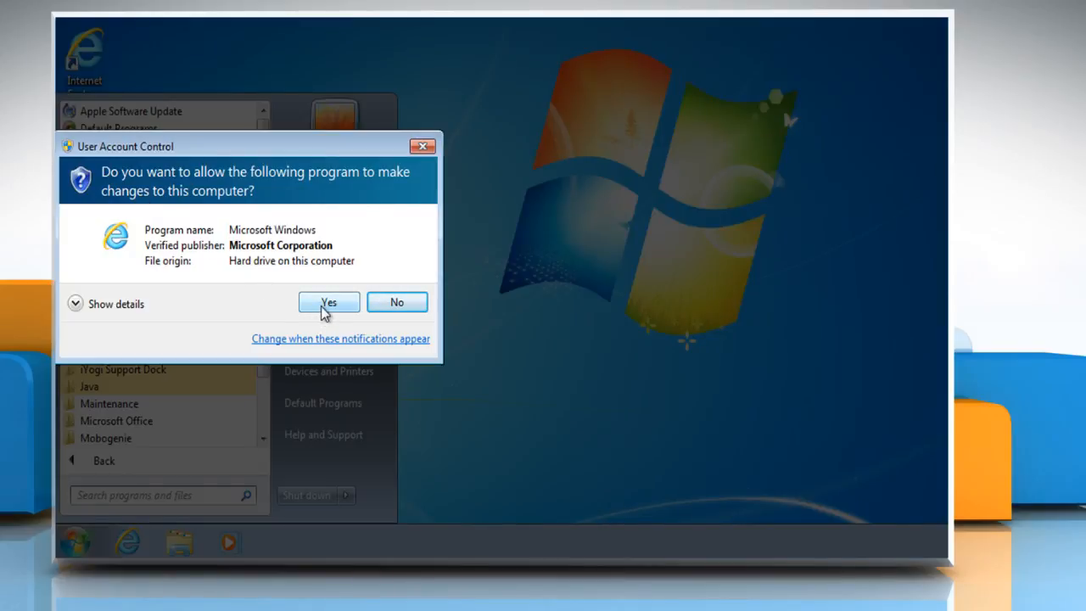
pyautogui.click(330, 302)
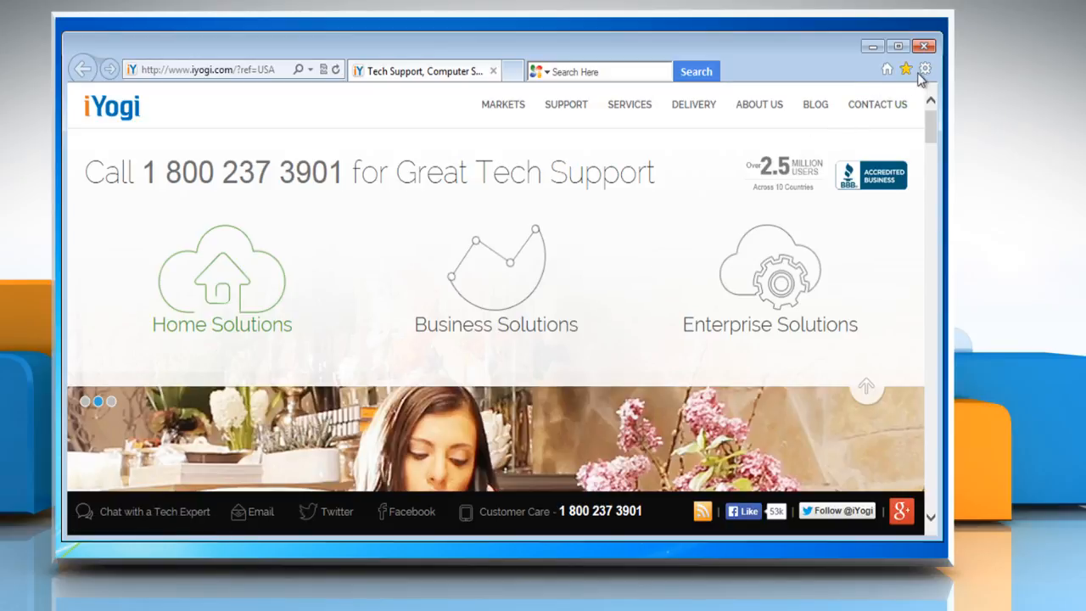
pyautogui.click(925, 69)
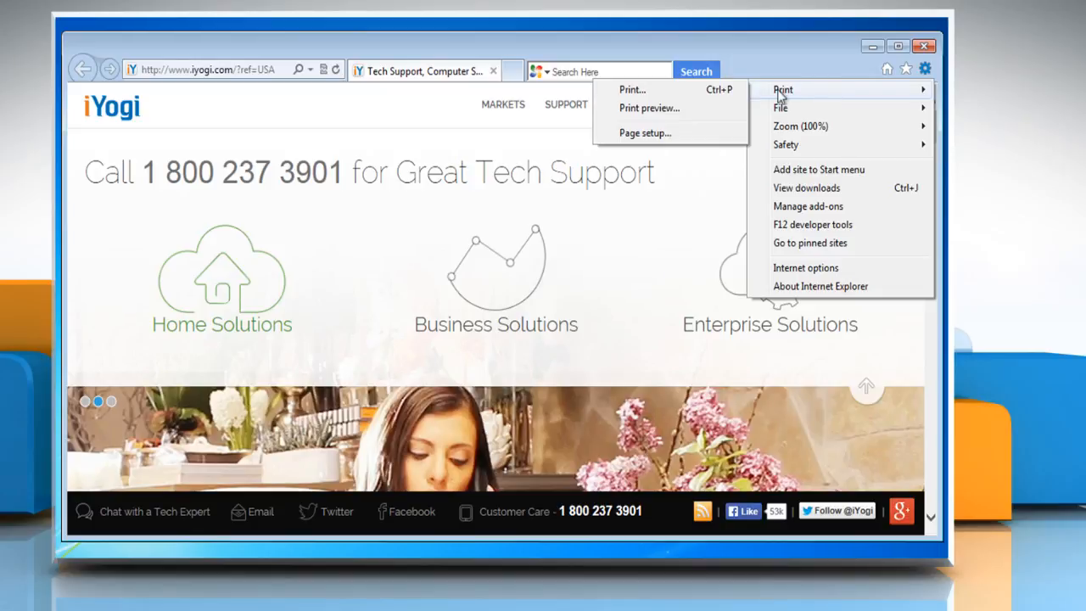
pyautogui.click(925, 69)
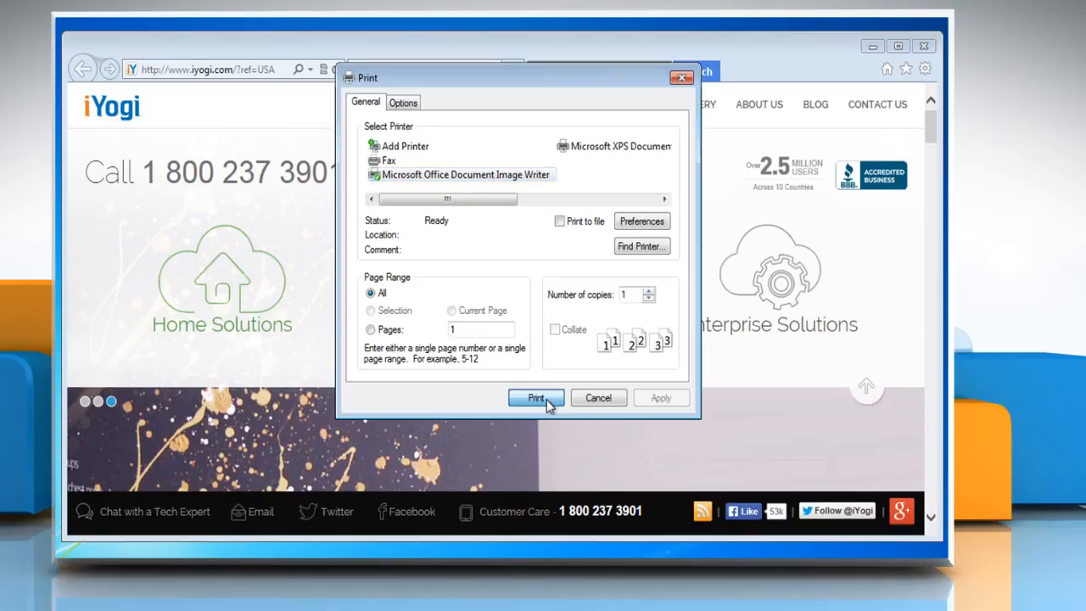
# - Print the iYogi home page with the default printer and page range
pyautogui.click(535, 397)
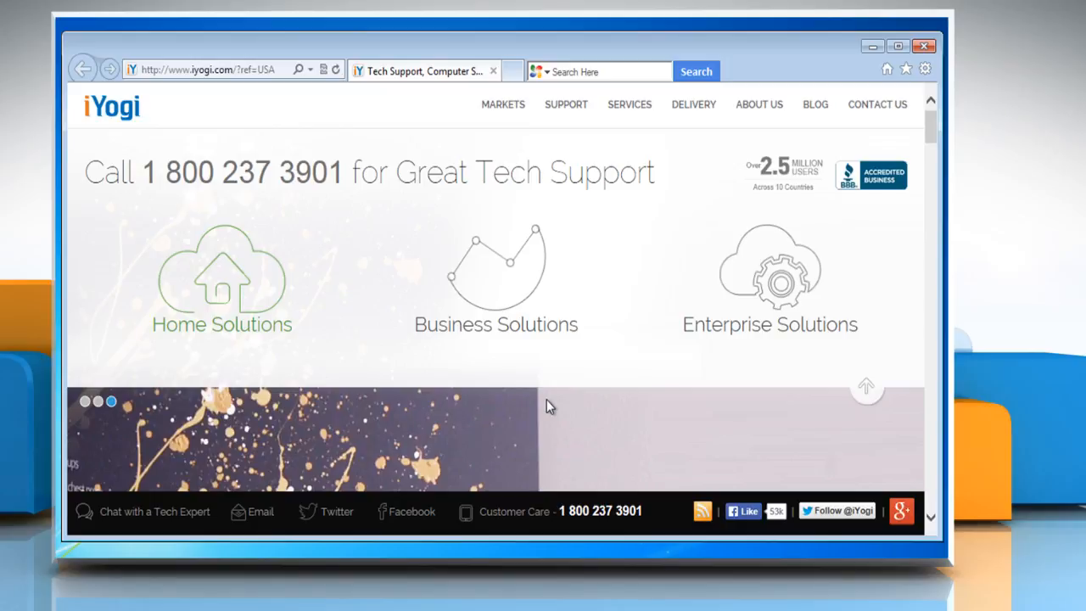